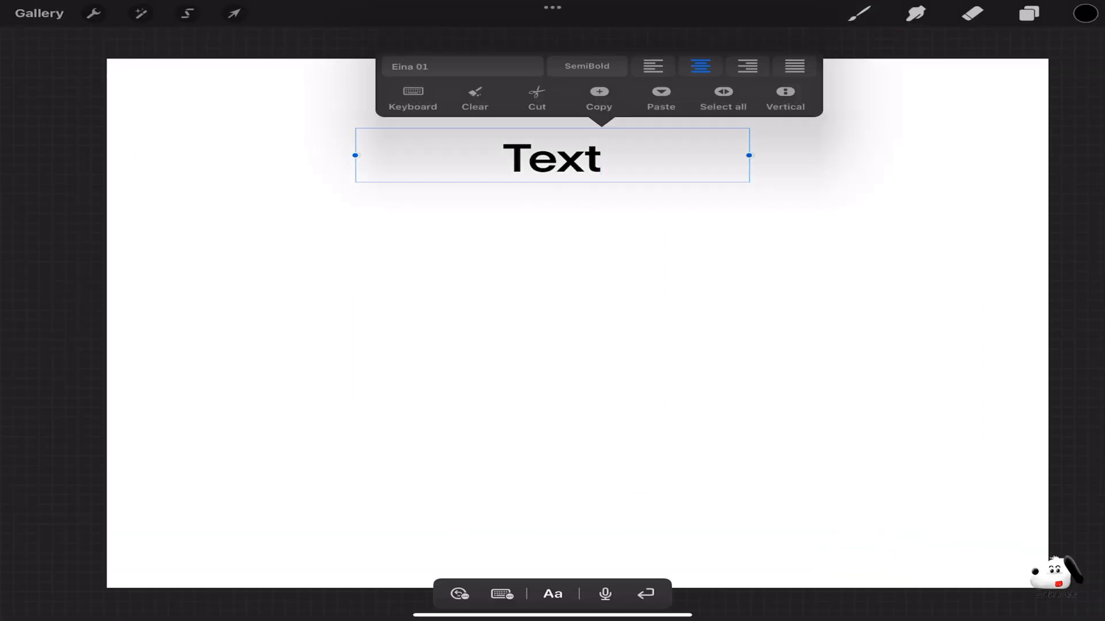
Step: Enter the lettering text 'Wiggly Text Animation' into the active text box
{"action": "type", "text": "Wiggl"}
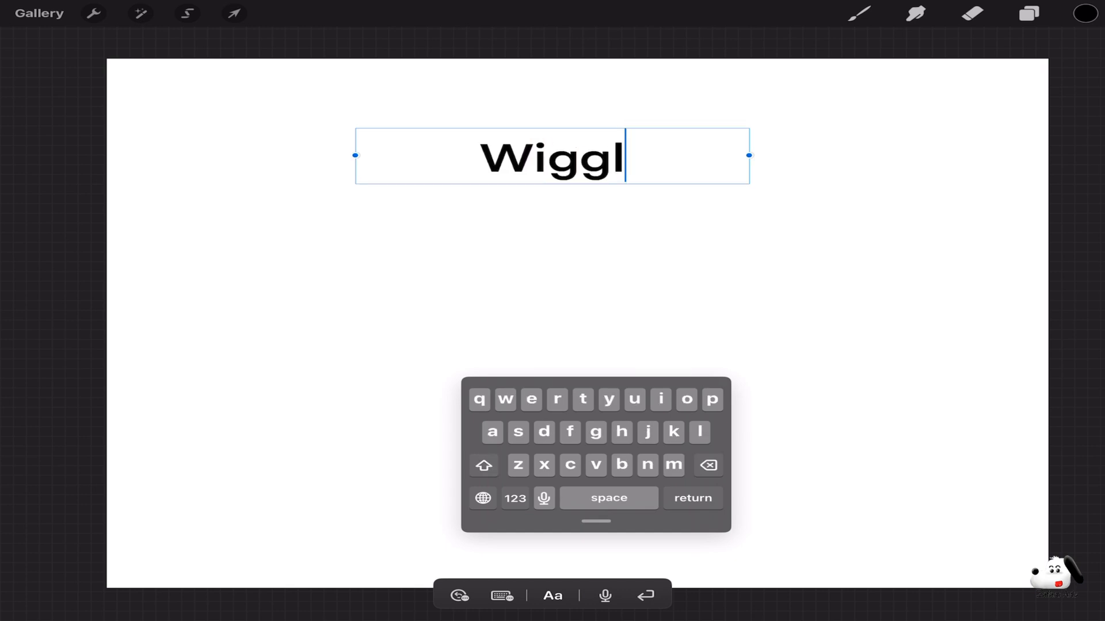
{"action": "type", "text": "y Text Animation"}
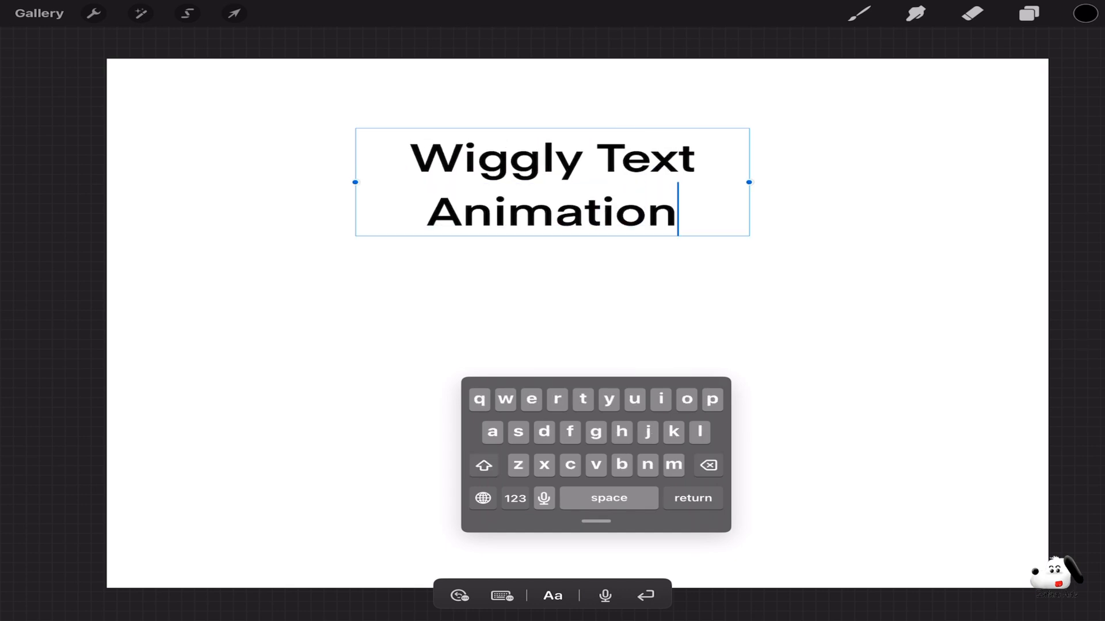
Step: Scale the lettering uniformly to span most of the canvas width and commit it
{"action": "left_click", "coordinate": [233, 13]}
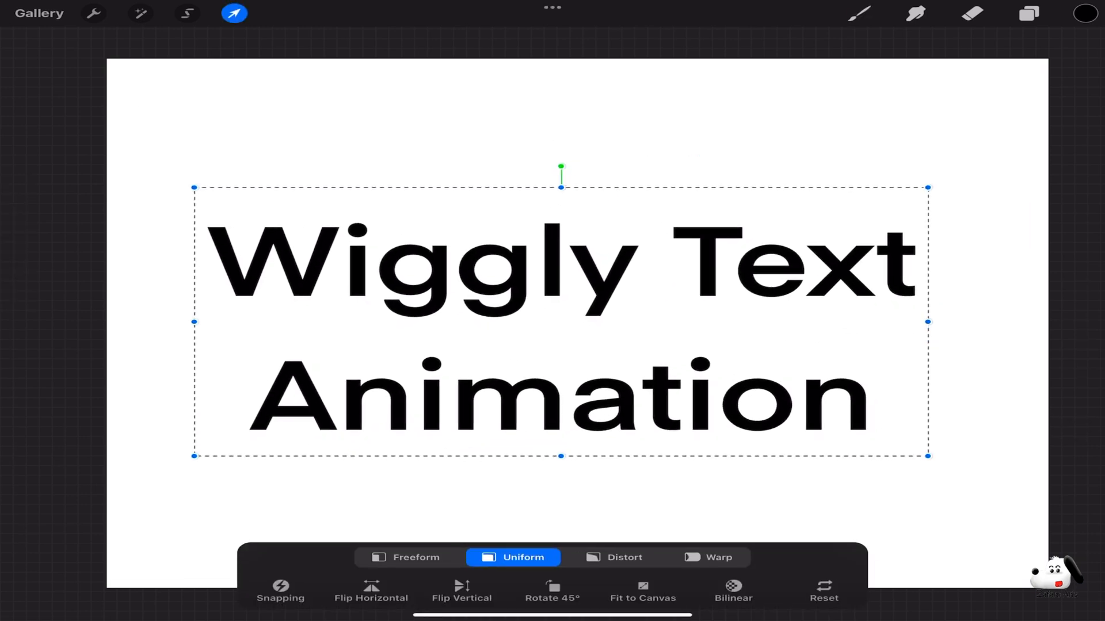
{"action": "left_click", "coordinate": [1029, 13]}
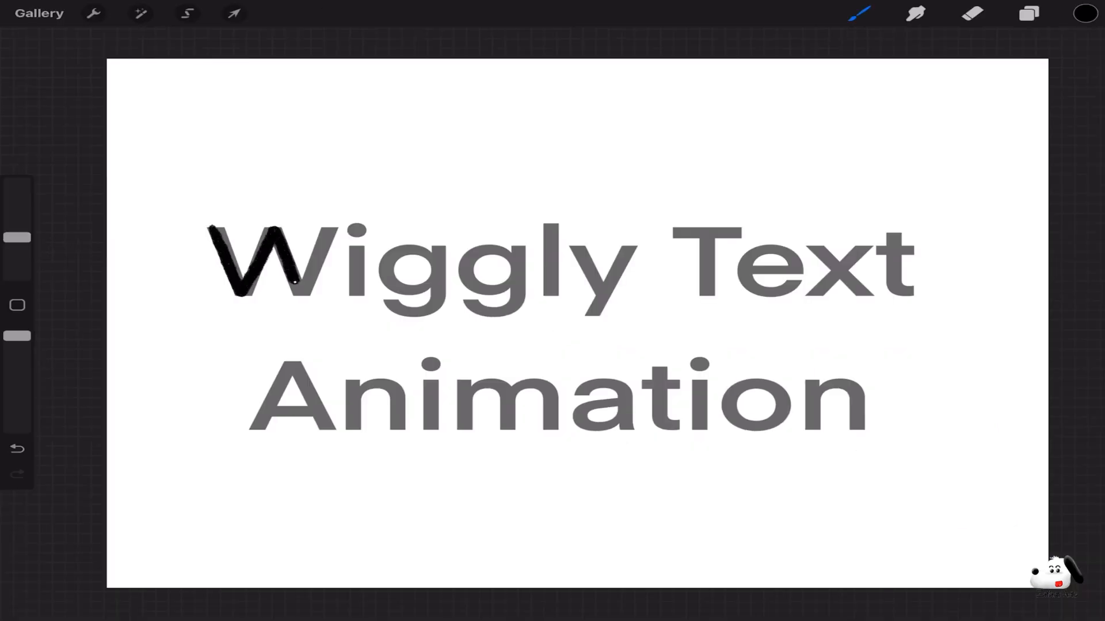
Step: Hand-trace the letters in black over the faded text and enable Animation Assist
{"action": "left_click", "coordinate": [94, 13]}
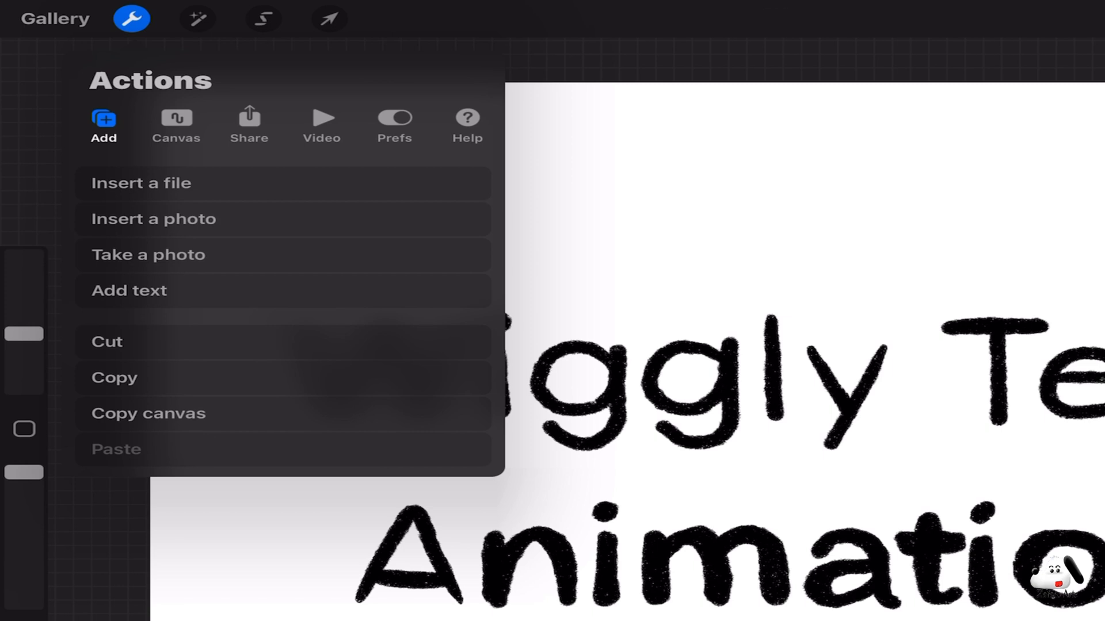
{"action": "left_click", "coordinate": [176, 125]}
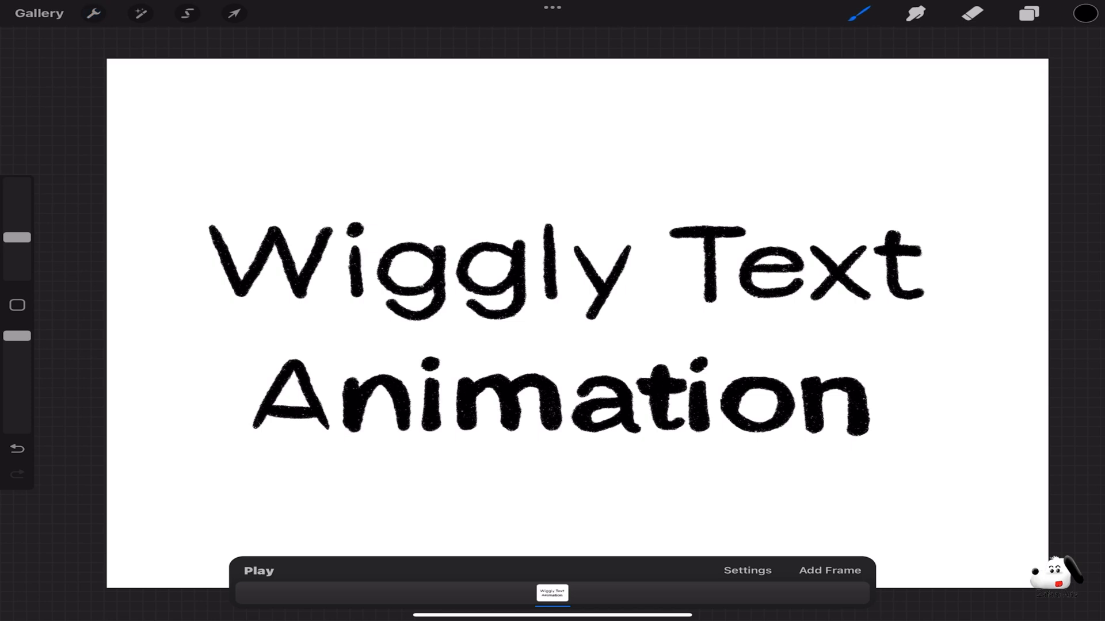
Step: Add a new animation frame for the next retraced version of the lettering
{"action": "left_click", "coordinate": [829, 570]}
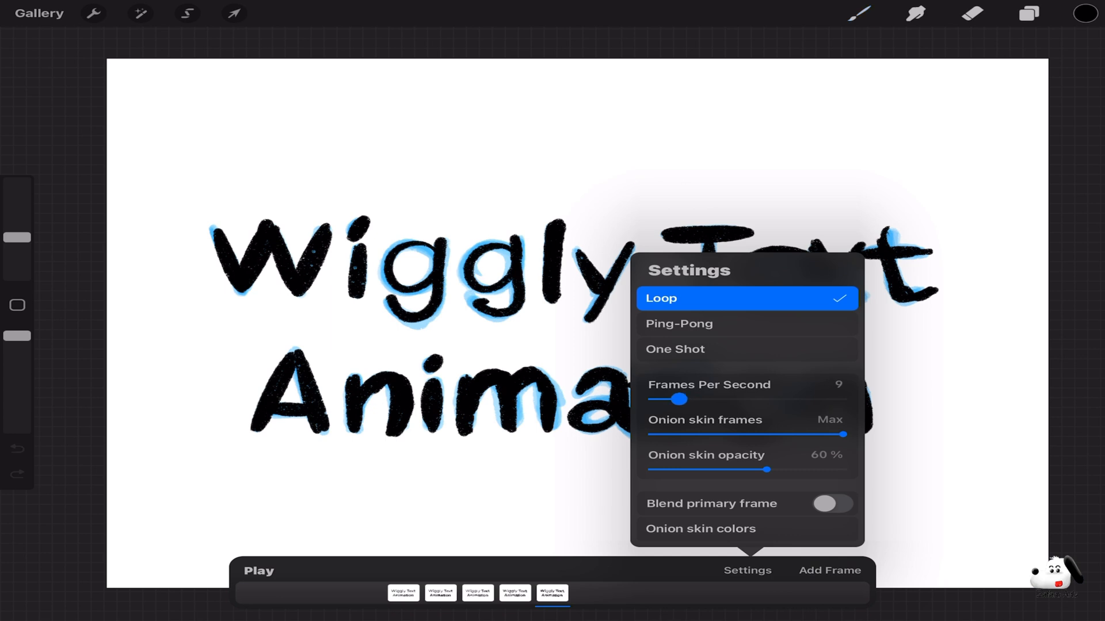
Step: Set the animation to loop at 9 frames per second and preview playback once
{"action": "left_click", "coordinate": [677, 324]}
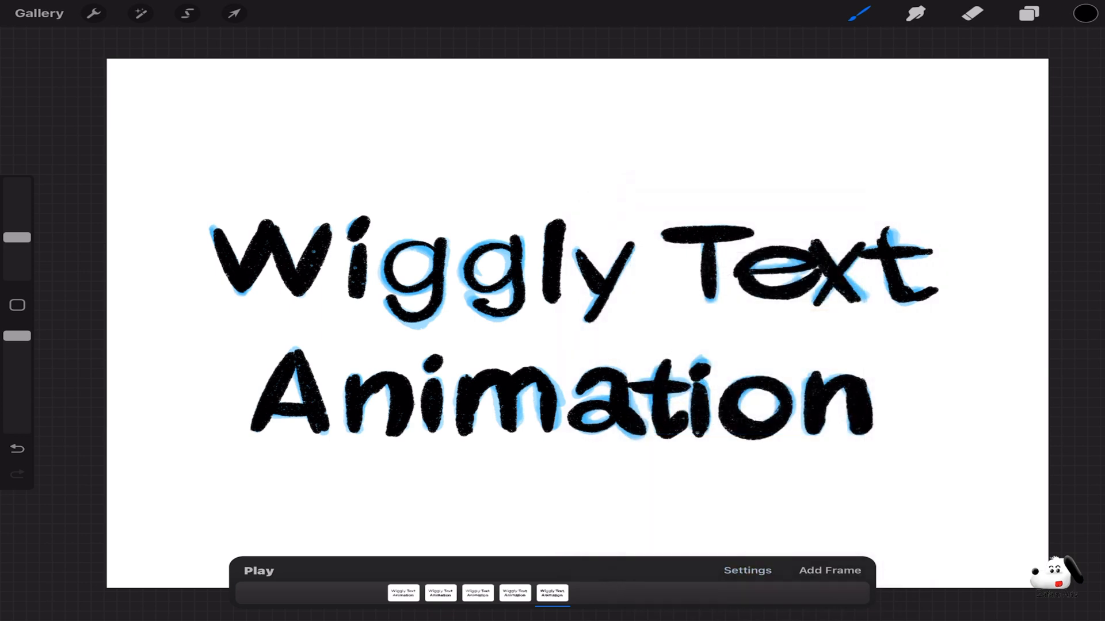
{"action": "left_click", "coordinate": [258, 571]}
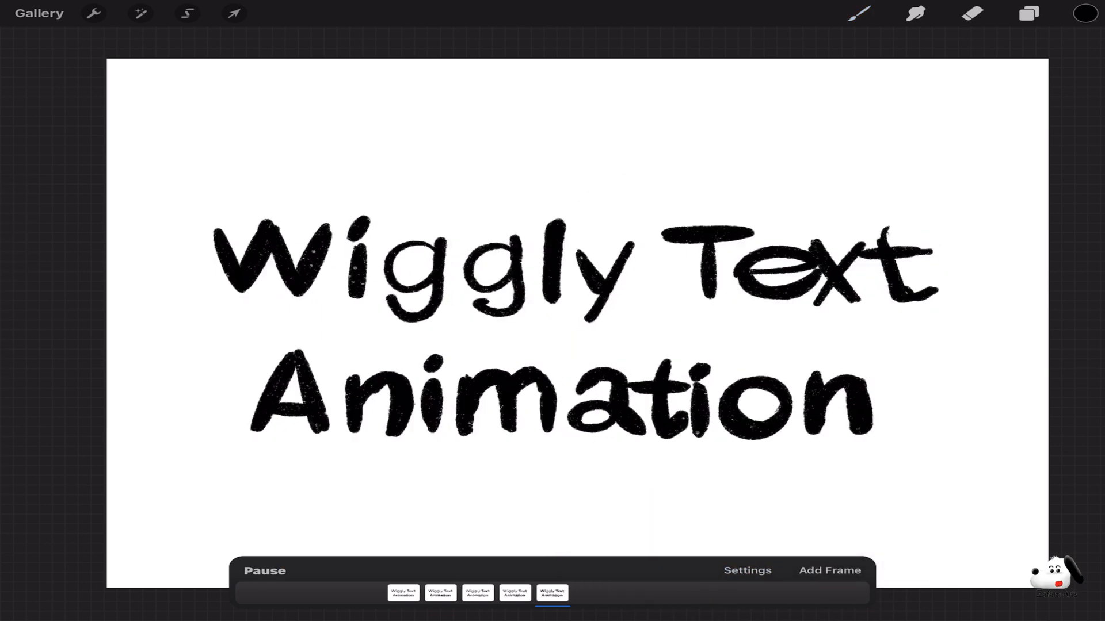
{"action": "left_click", "coordinate": [94, 13]}
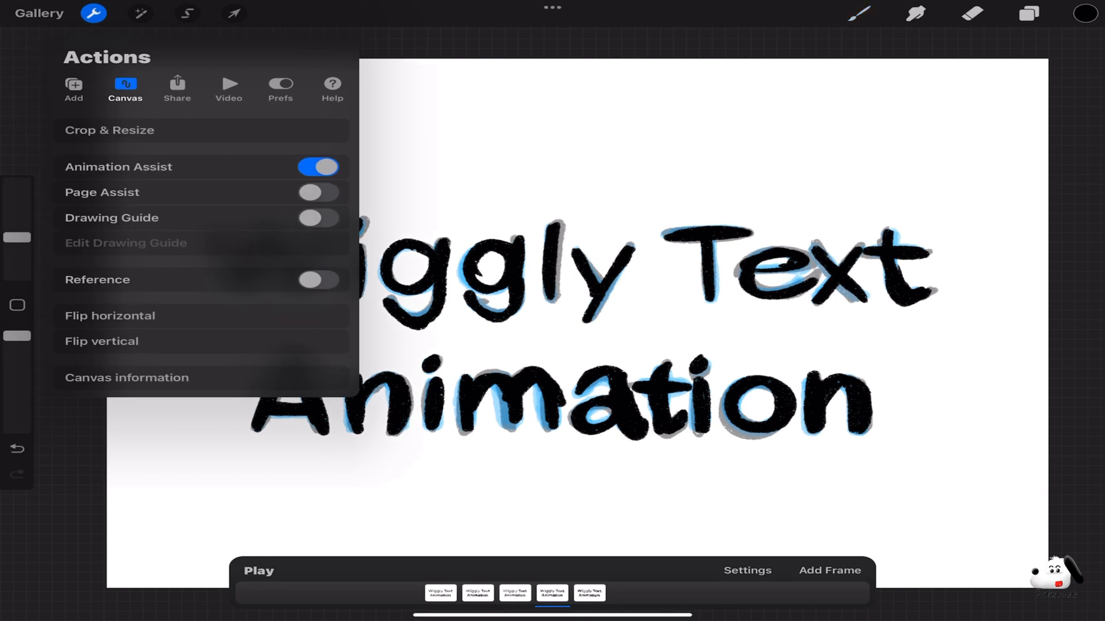
Step: Share the animation as an Animated MP4 from the Actions menu
{"action": "left_click", "coordinate": [228, 88]}
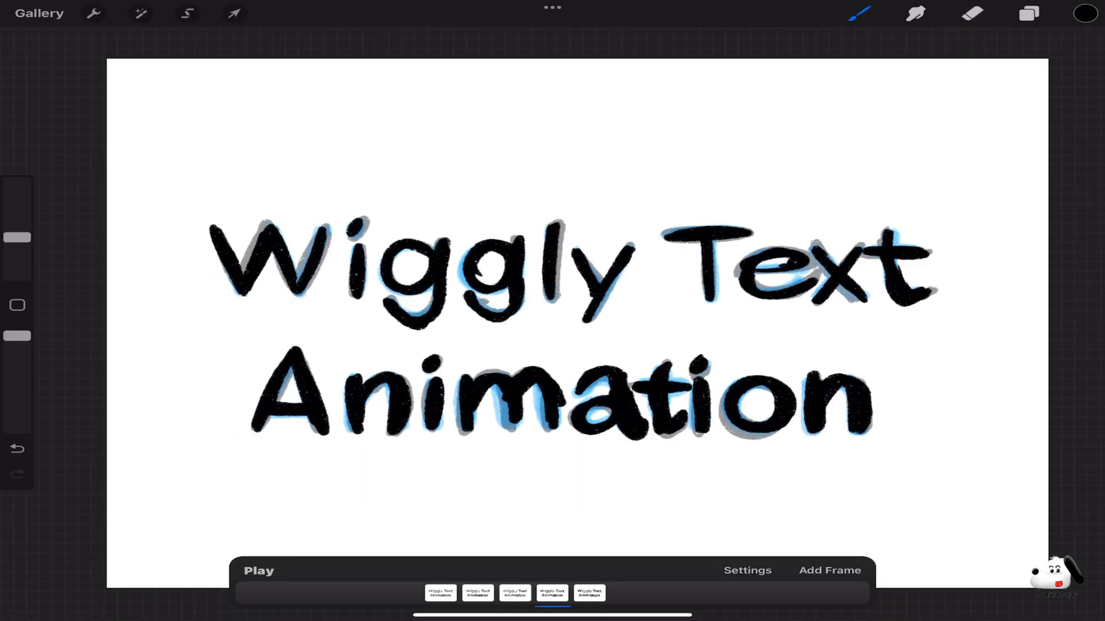
{"action": "left_click", "coordinate": [93, 13]}
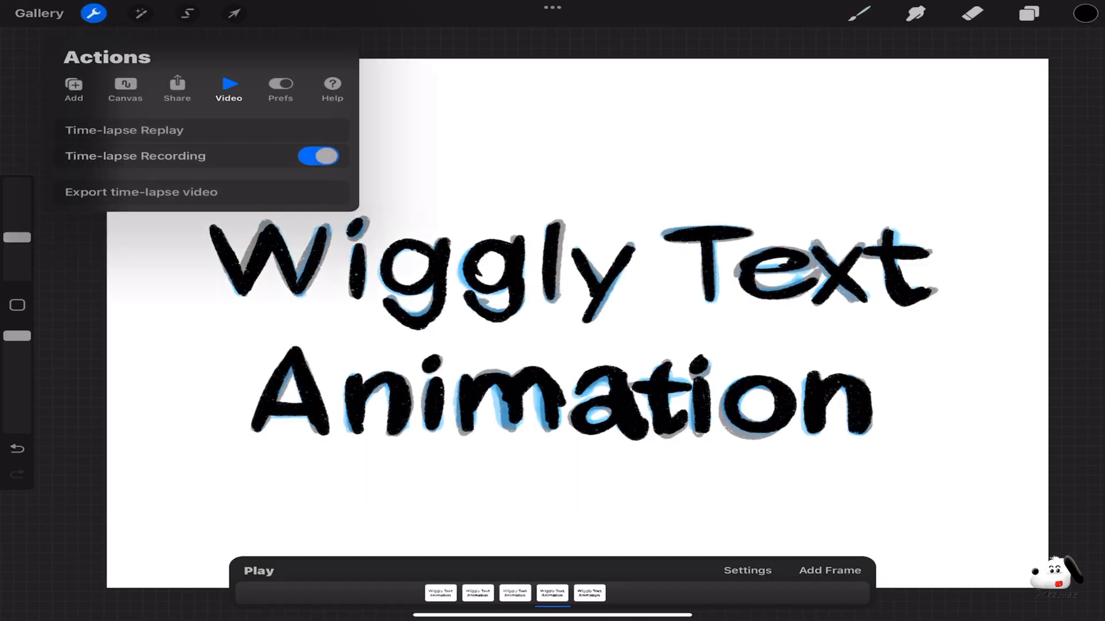
{"action": "left_click", "coordinate": [176, 88]}
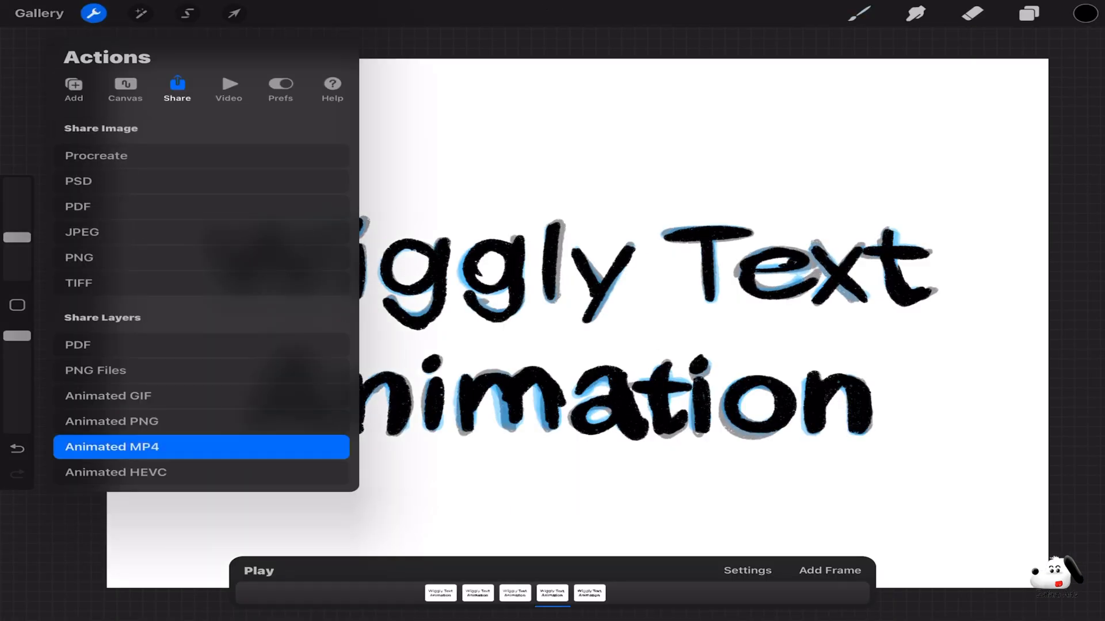
{"action": "left_click", "coordinate": [111, 447]}
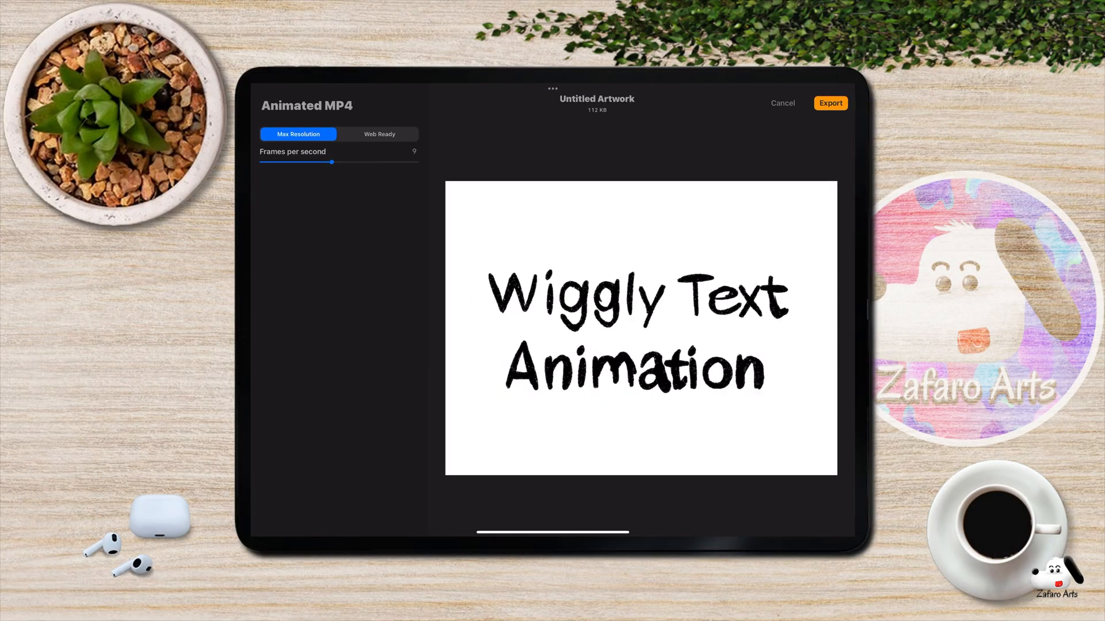